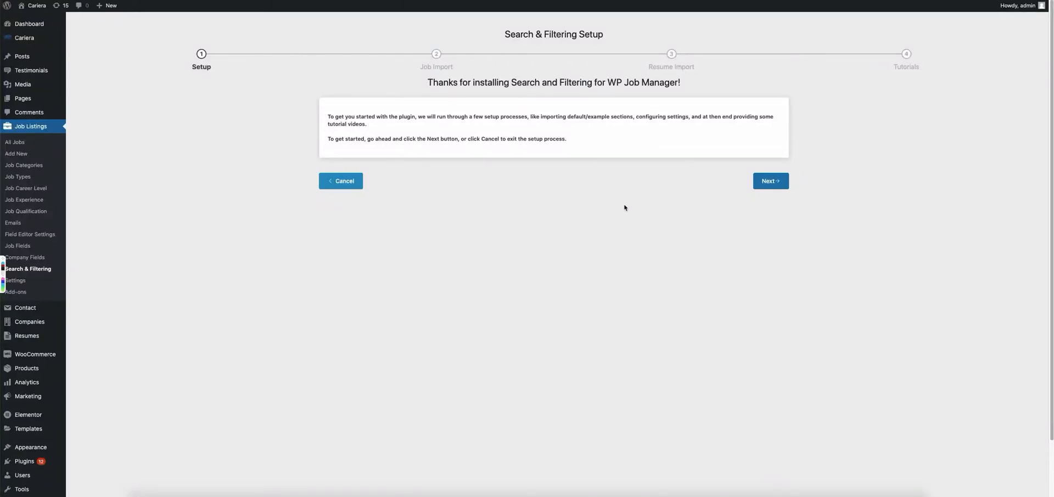
mouse_move(521, 229)
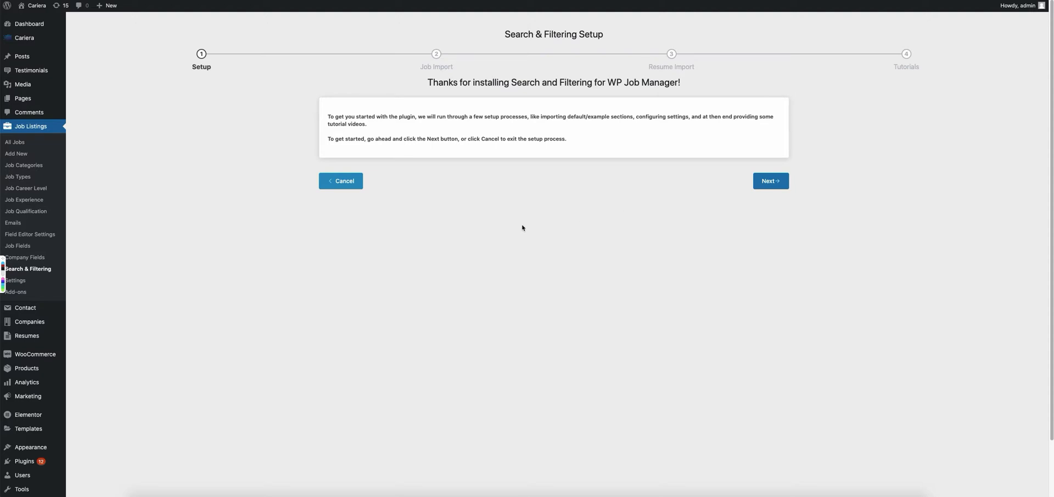
mouse_move(554, 226)
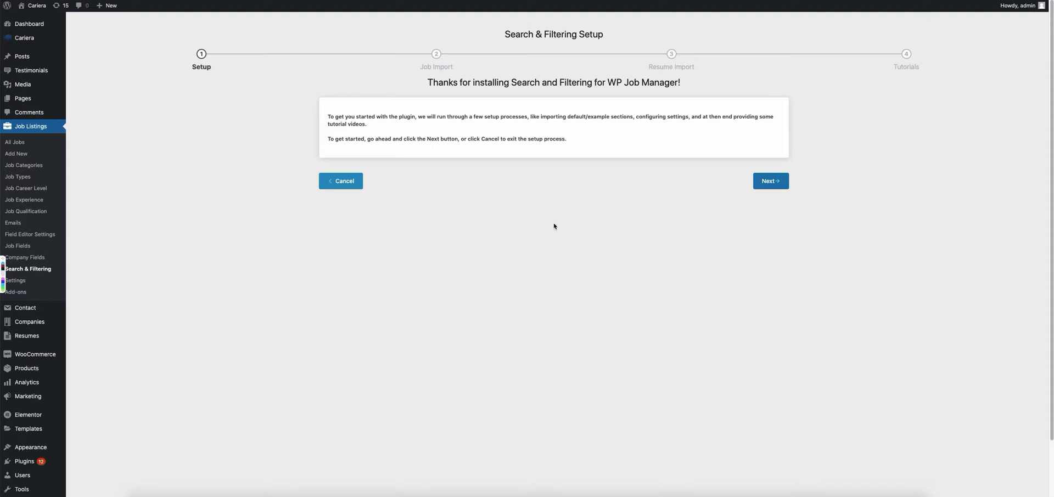
mouse_move(305, 34)
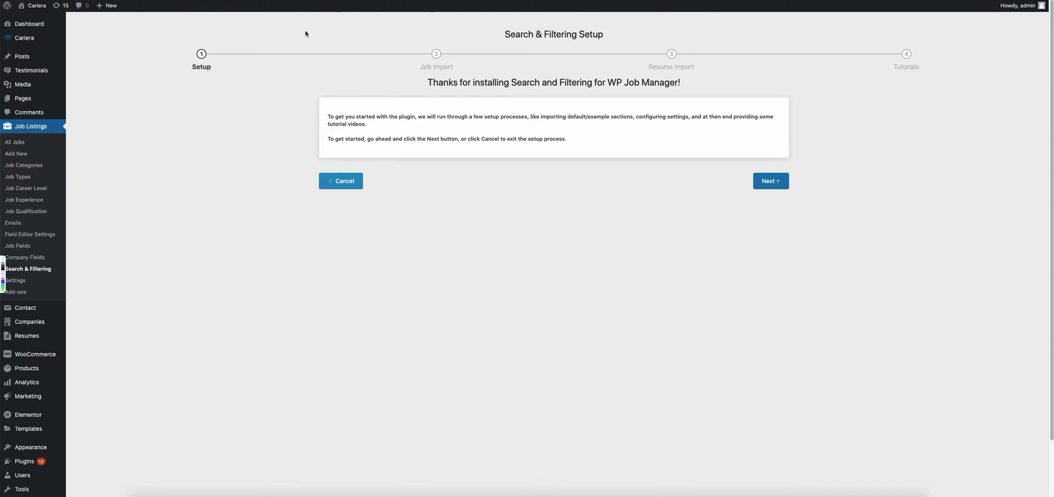
mouse_move(625, 79)
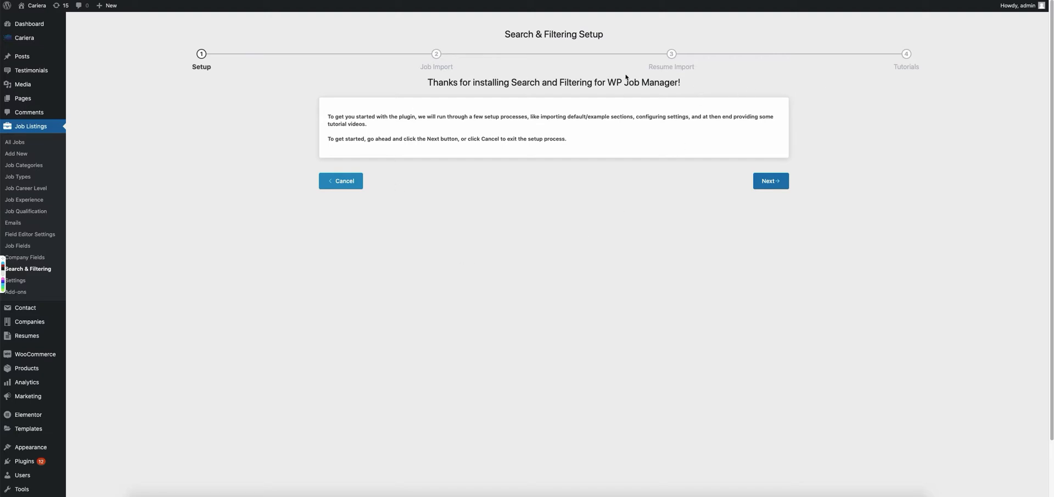
mouse_move(588, 226)
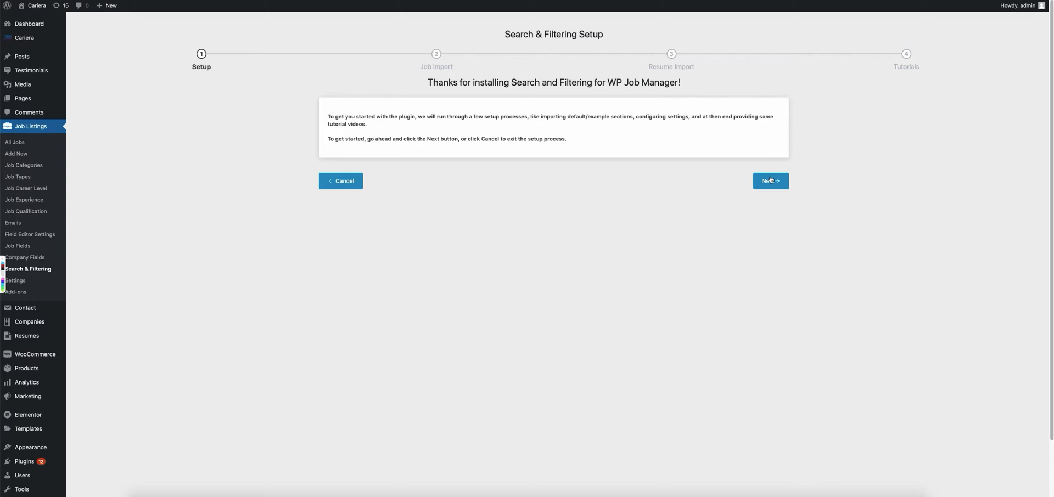
mouse_move(342, 63)
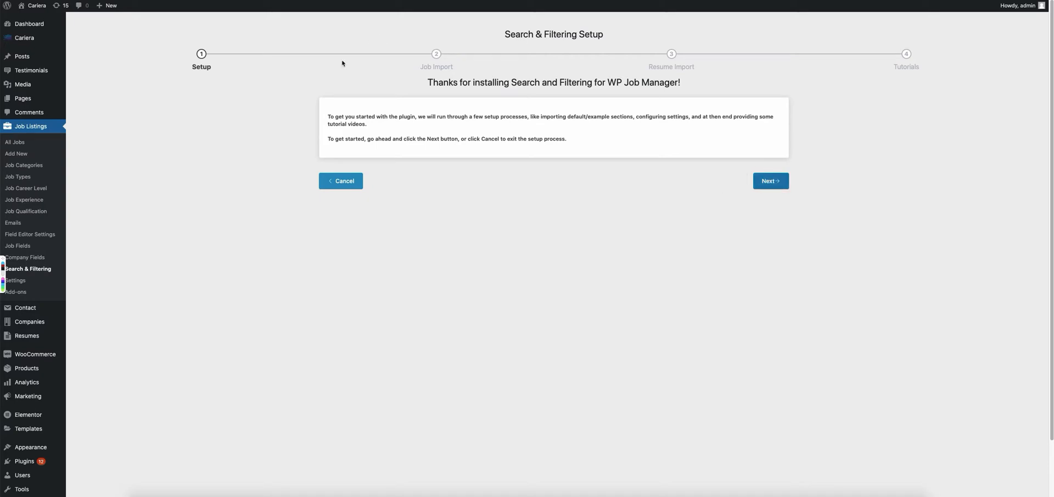
mouse_move(397, 133)
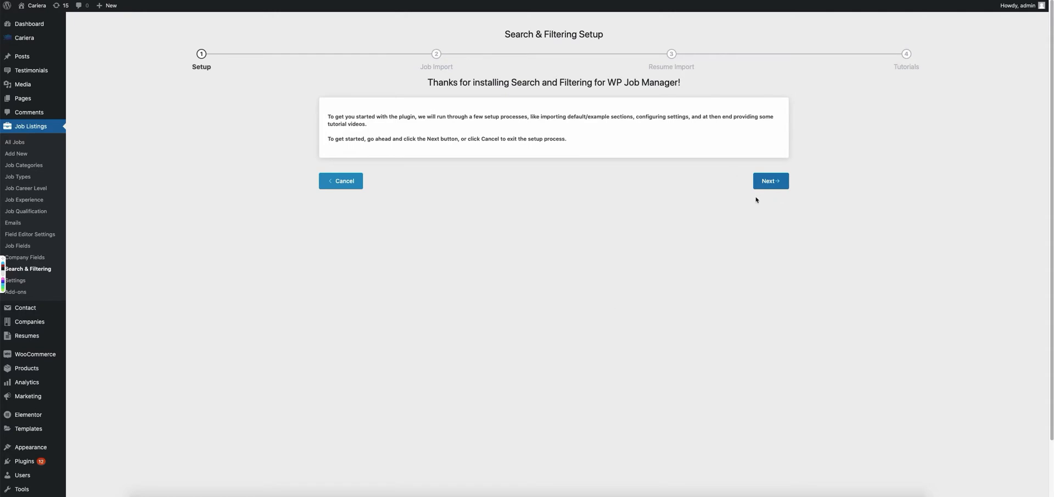
- Advance the setup wizard from the welcome screen to the Job Section Import step
left_click(769, 181)
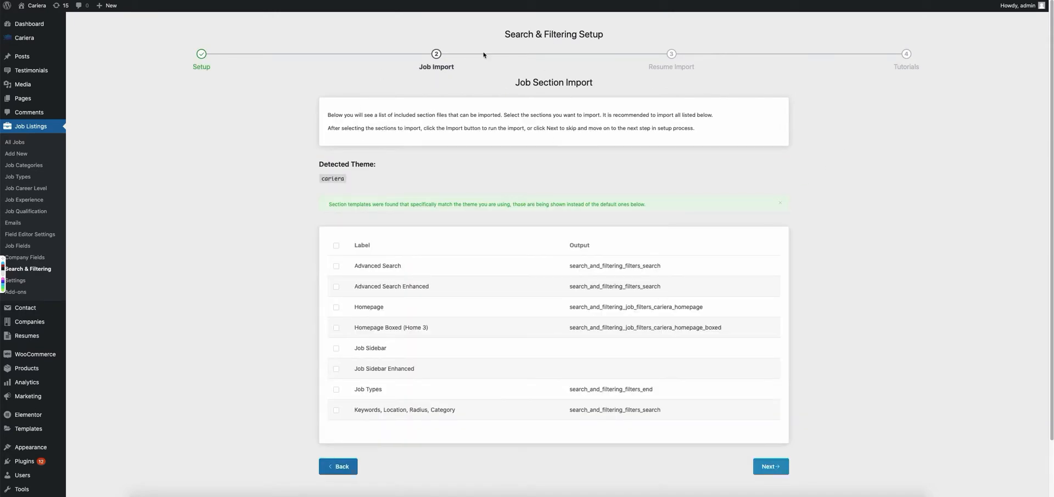
mouse_move(381, 178)
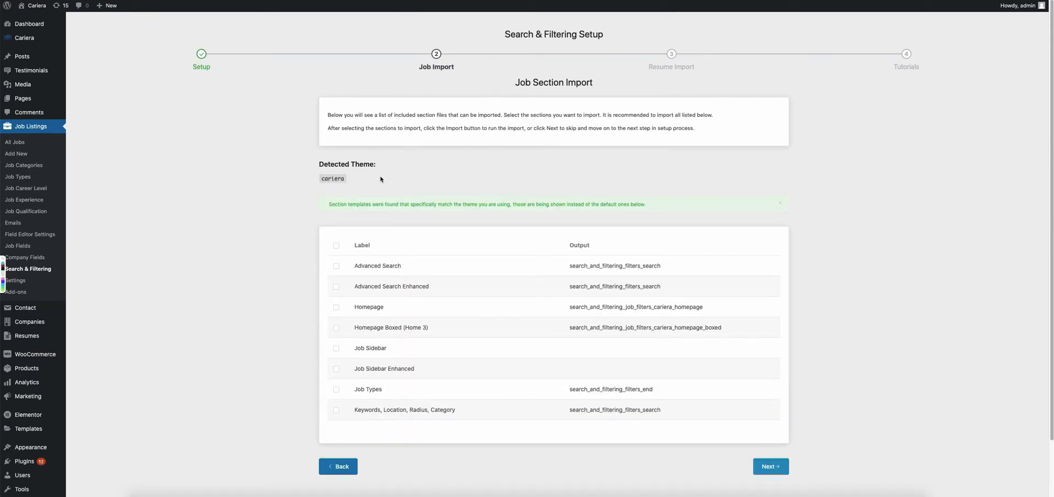
mouse_move(359, 186)
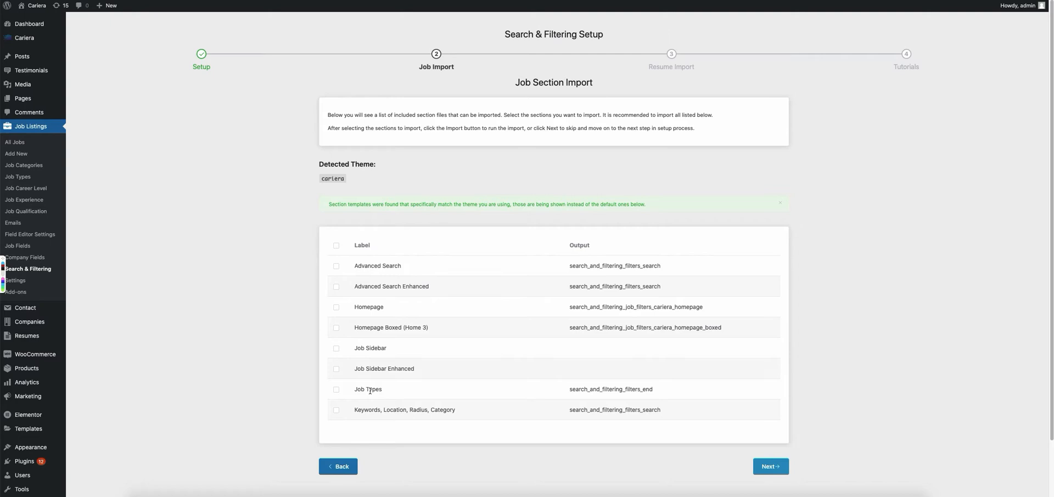
mouse_move(546, 259)
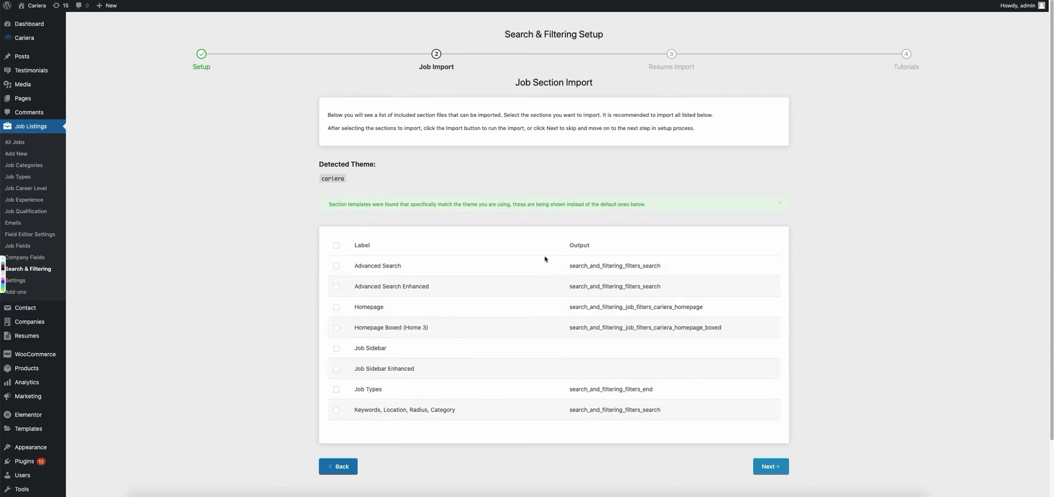
mouse_move(585, 306)
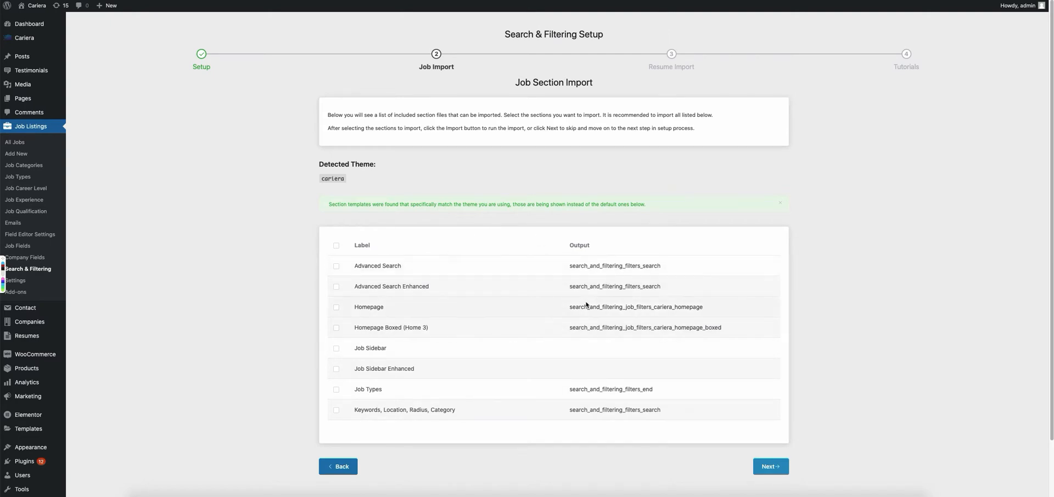
mouse_move(506, 174)
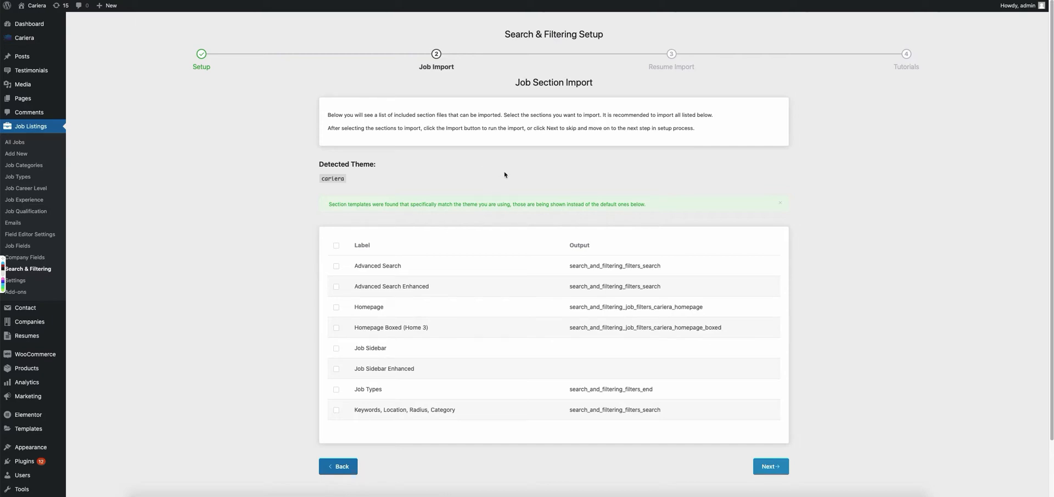
mouse_move(516, 178)
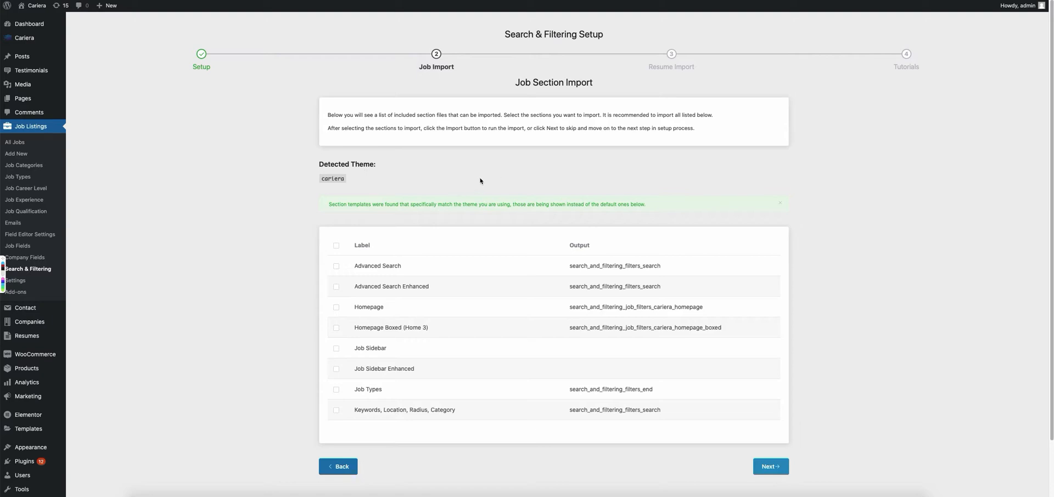
mouse_move(570, 330)
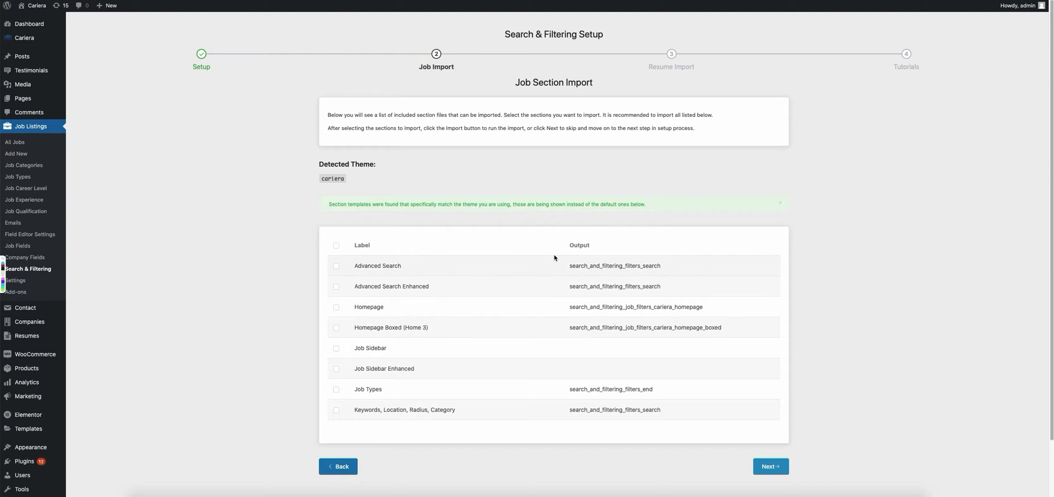
mouse_move(335, 203)
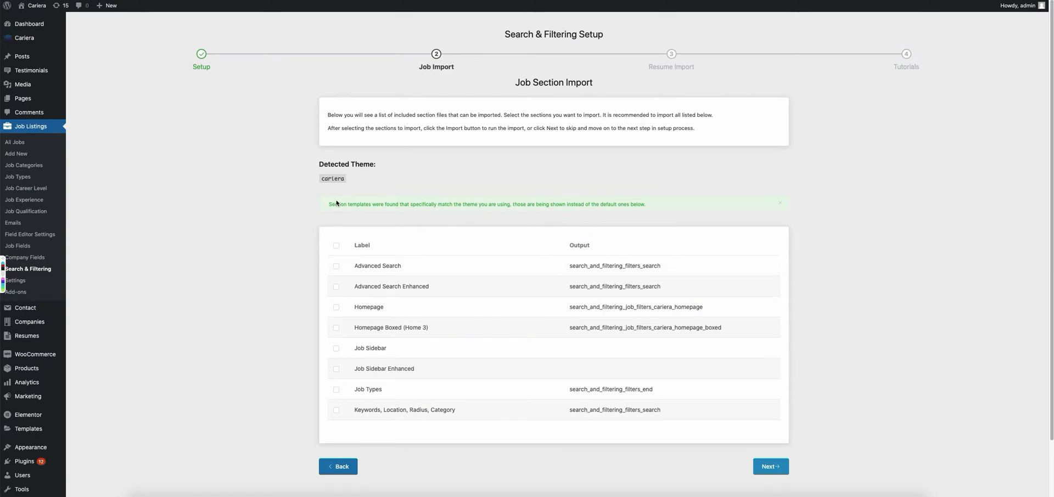
mouse_move(443, 208)
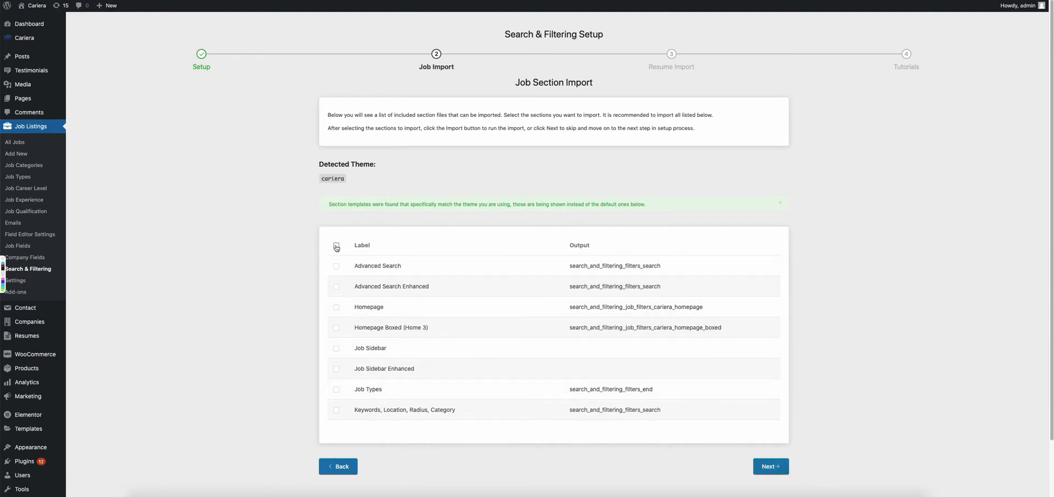
- Import all eight job sections and continue to the Resume Section Import step
left_click(335, 244)
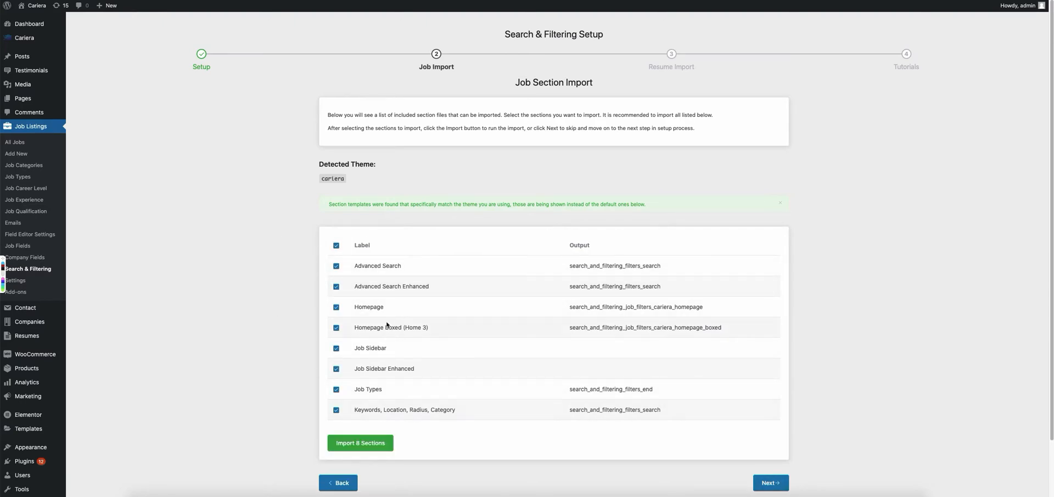
mouse_move(469, 425)
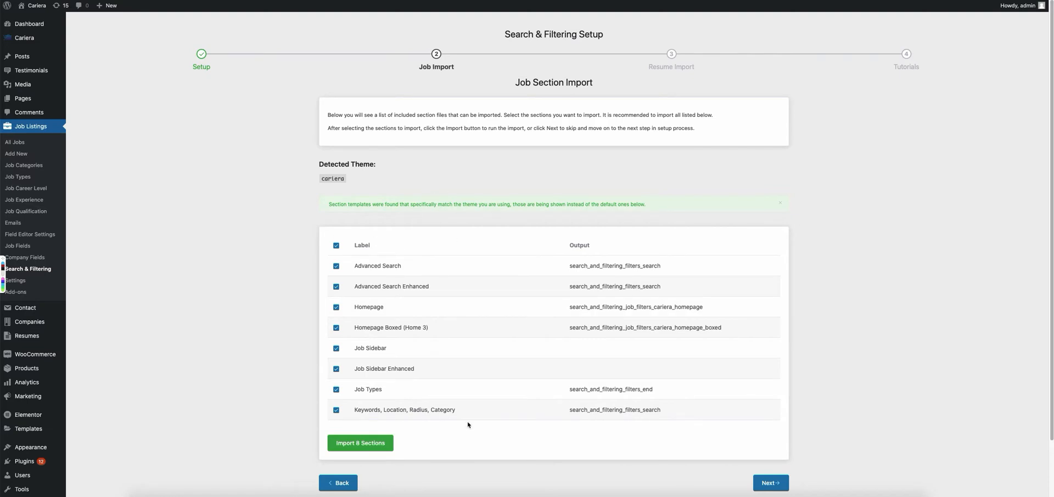
mouse_move(661, 286)
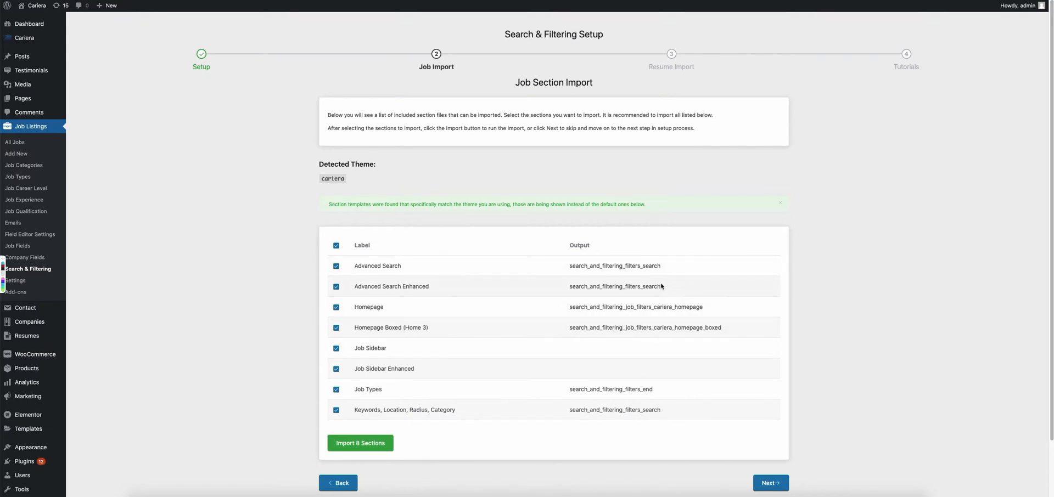
mouse_move(335, 257)
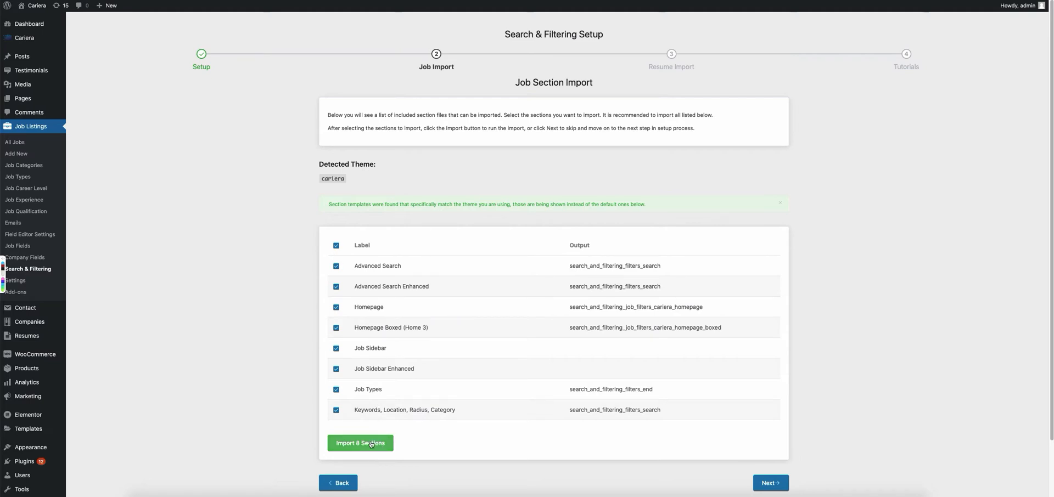
mouse_move(511, 304)
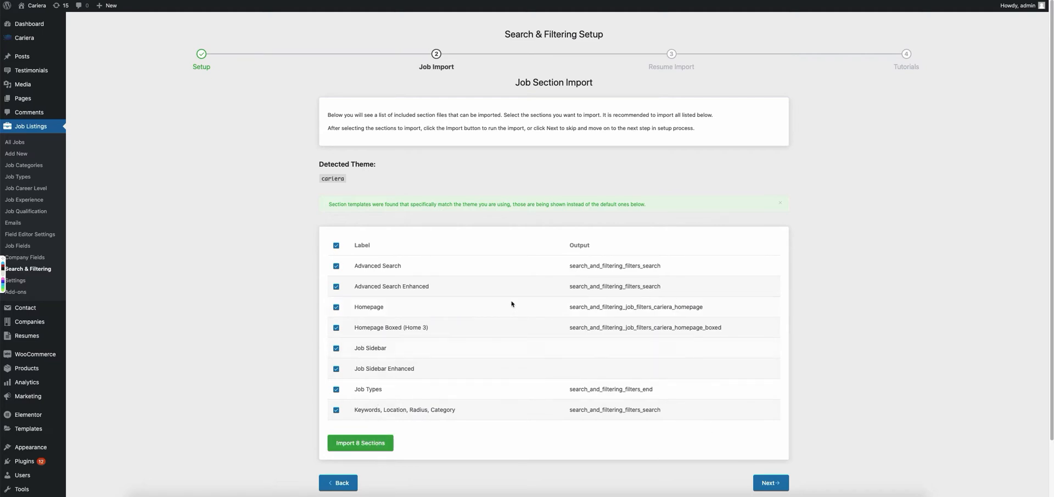
mouse_move(444, 314)
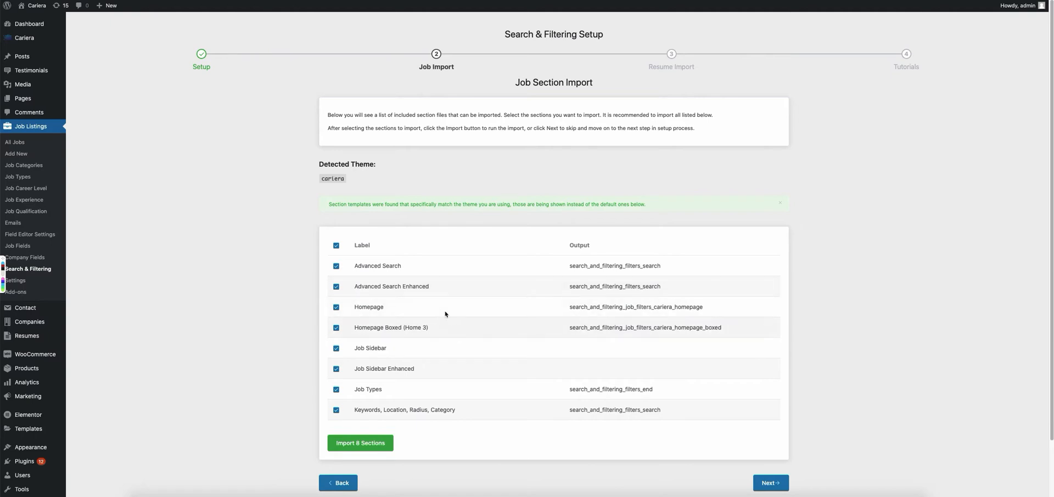
mouse_move(411, 407)
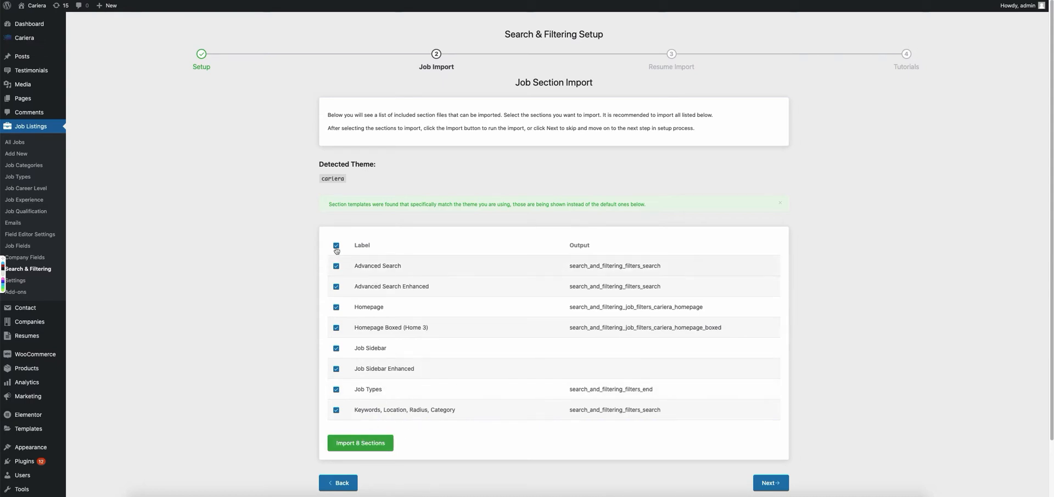
left_click(360, 442)
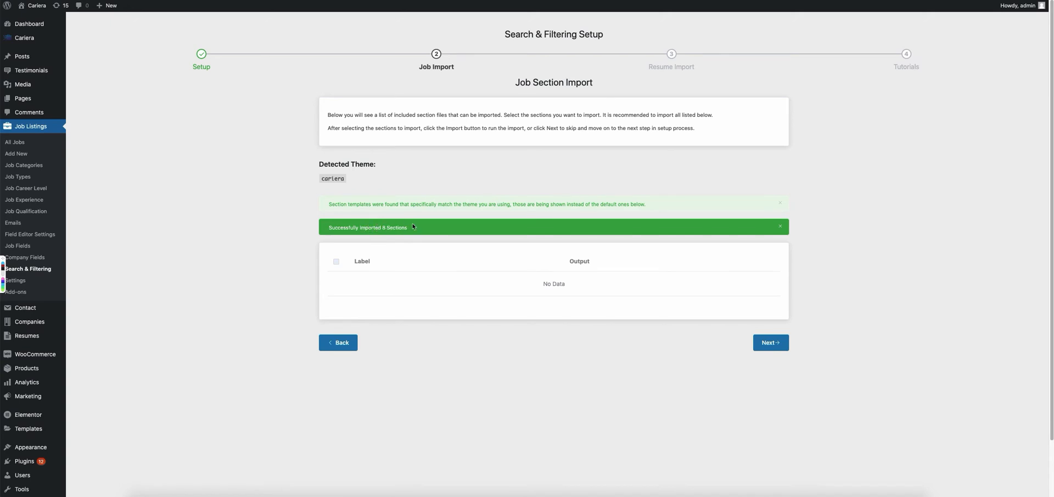
left_click(769, 342)
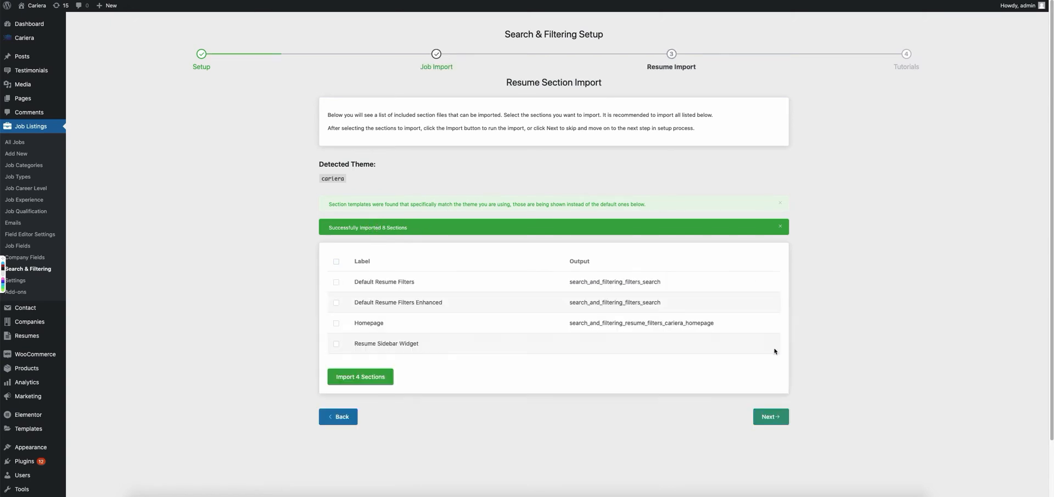
- Import all four resume sections and continue to the Tutorials step
left_click(336, 261)
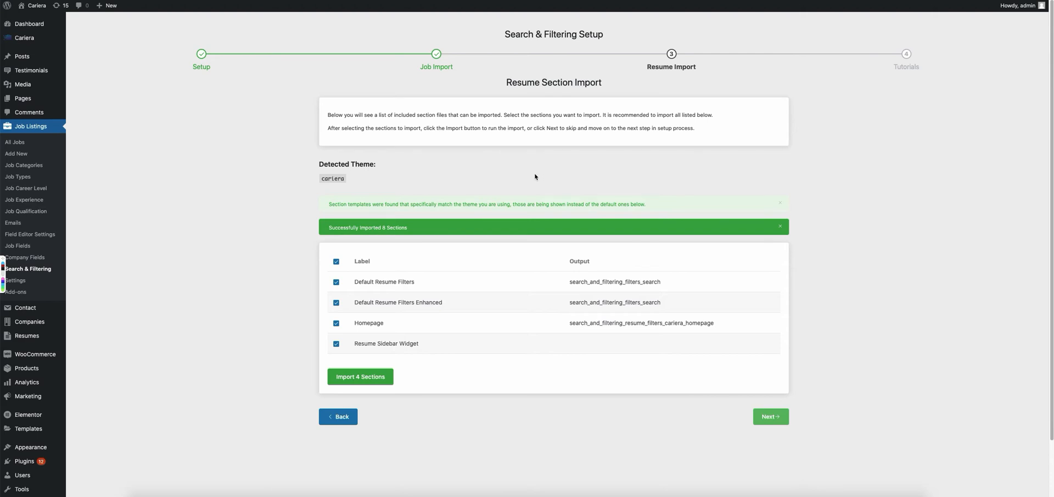
mouse_move(612, 82)
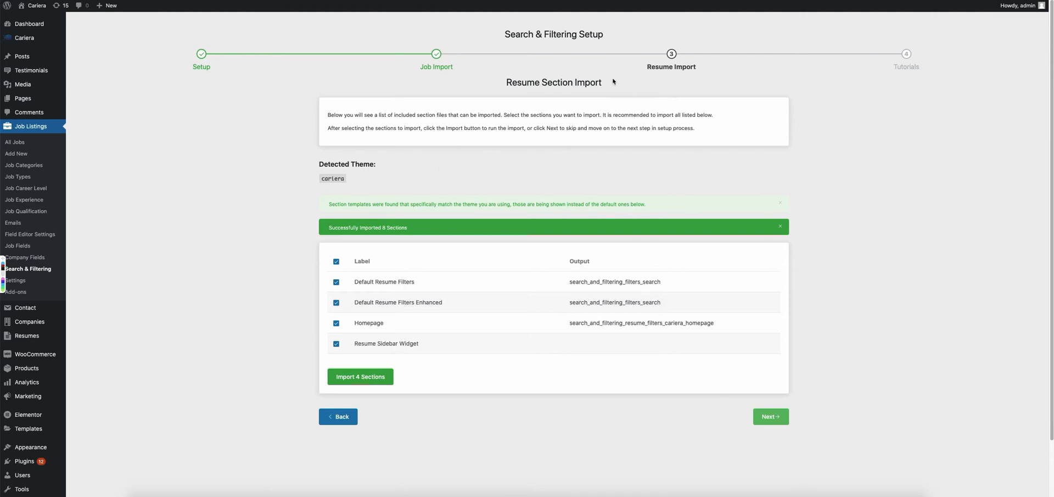
mouse_move(383, 361)
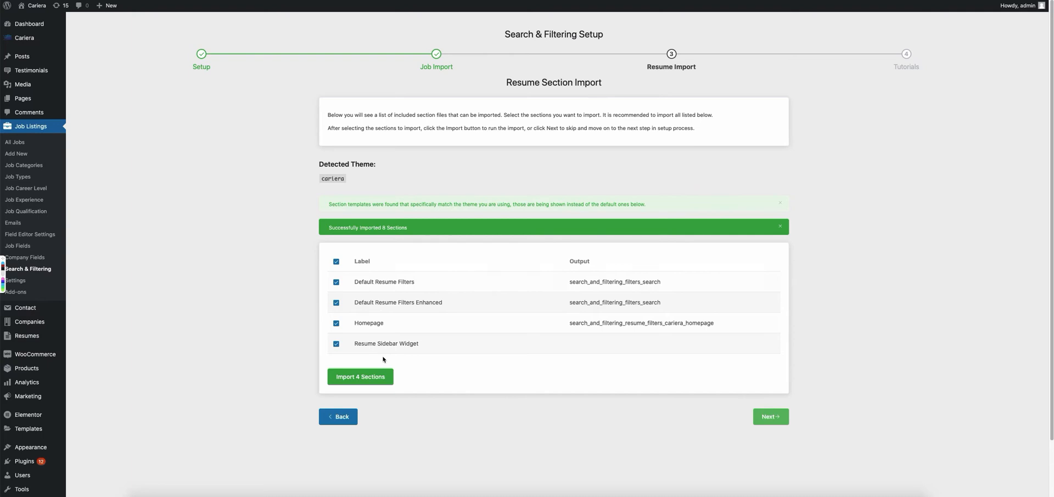
mouse_move(361, 376)
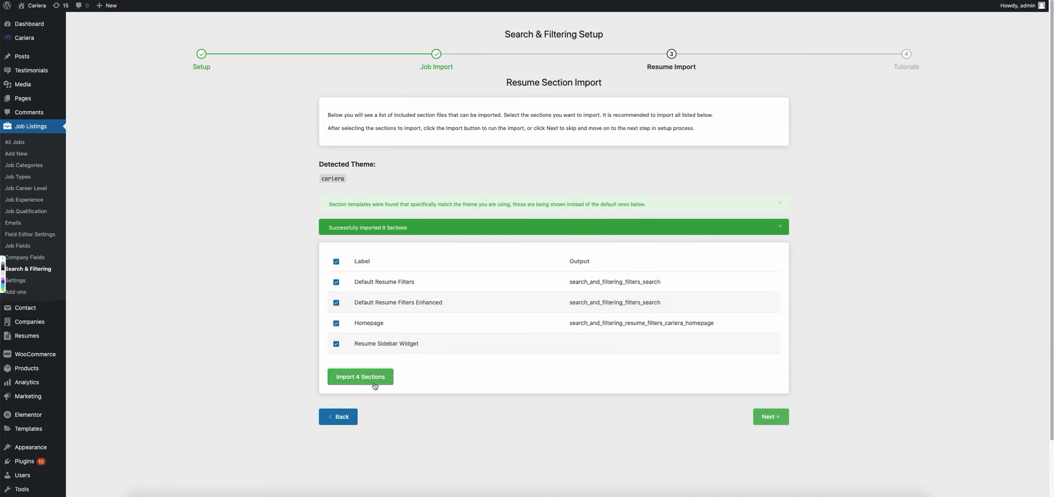
left_click(360, 377)
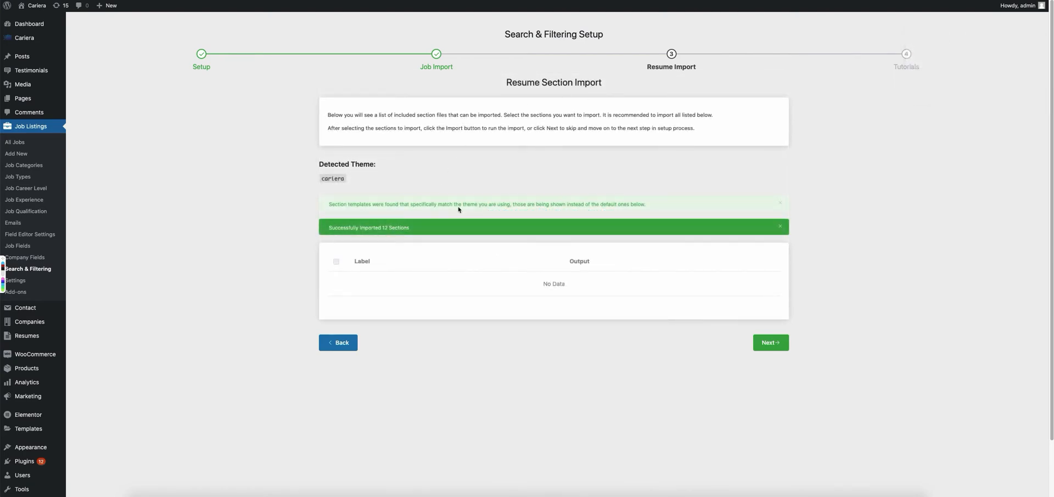
left_click(770, 343)
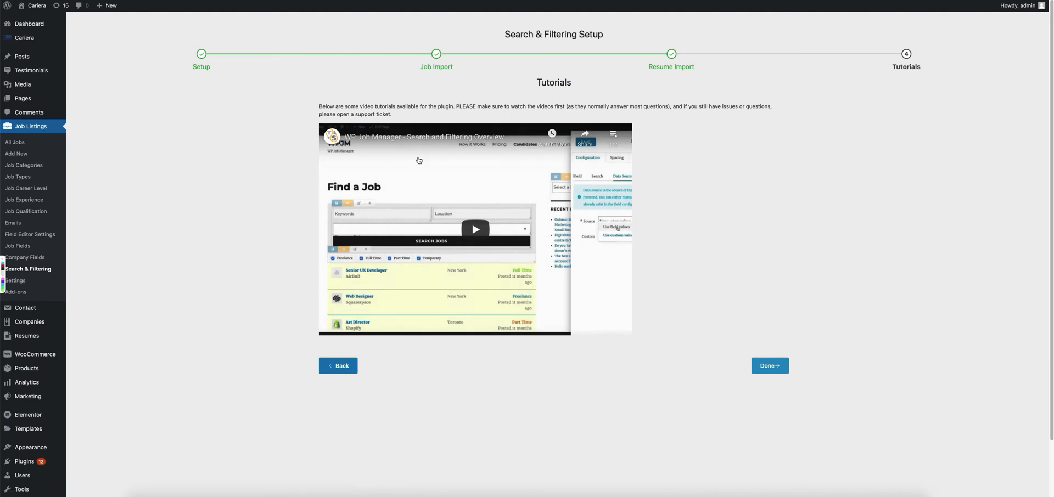
mouse_move(542, 153)
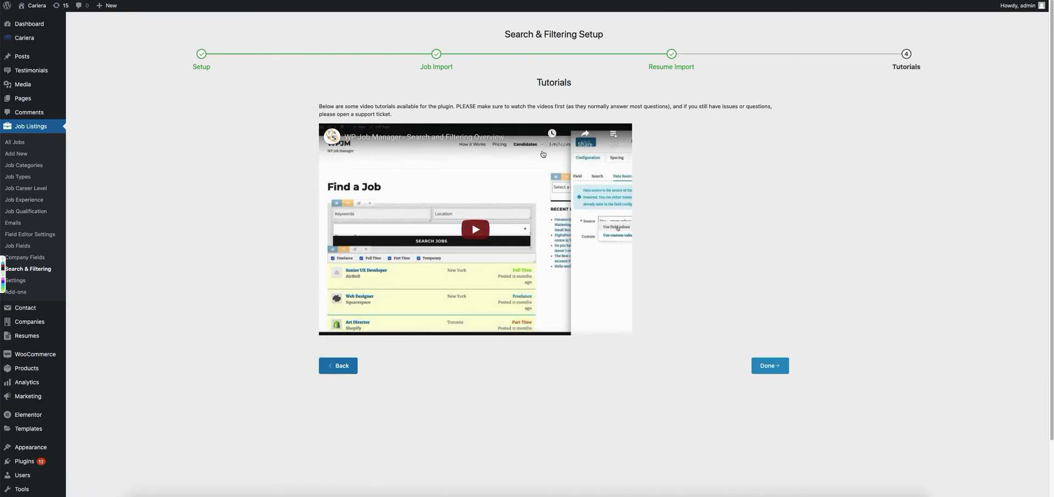
mouse_move(716, 236)
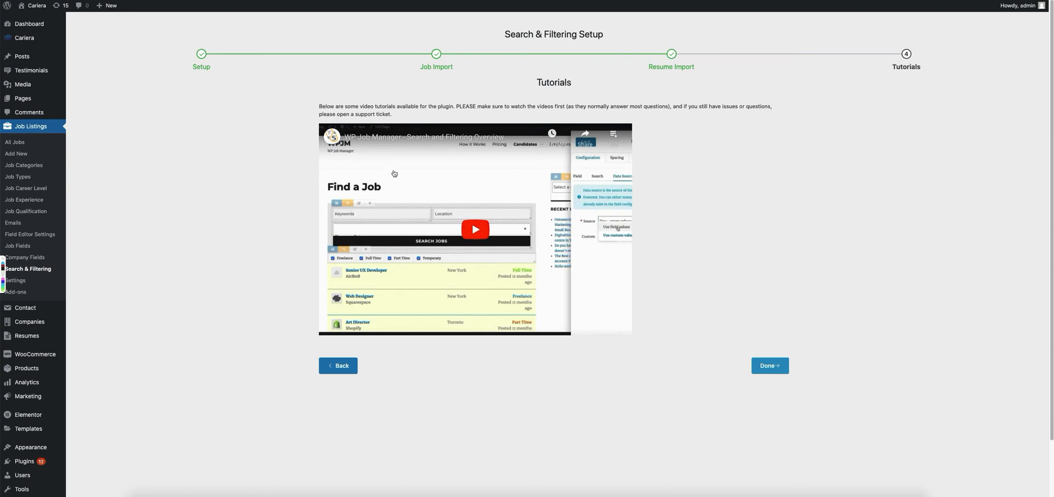
mouse_move(525, 233)
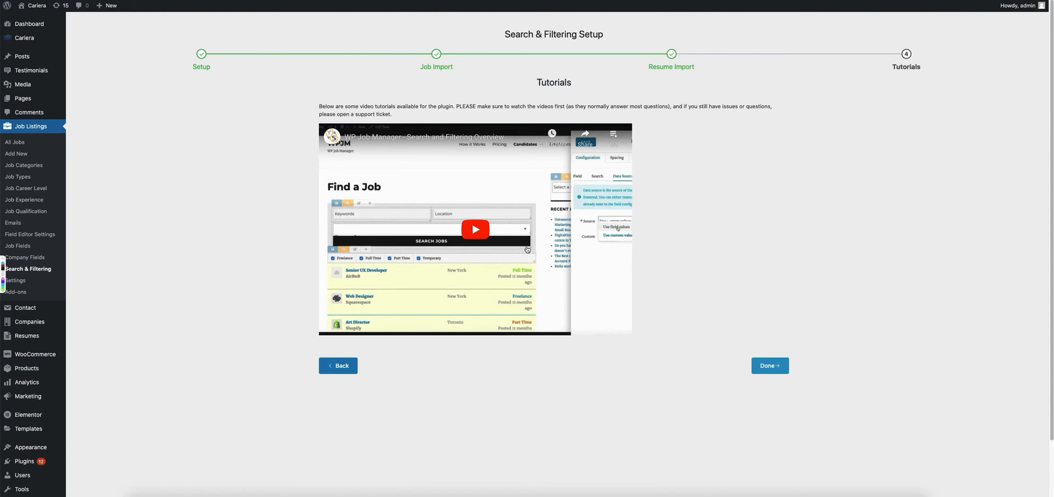
mouse_move(614, 152)
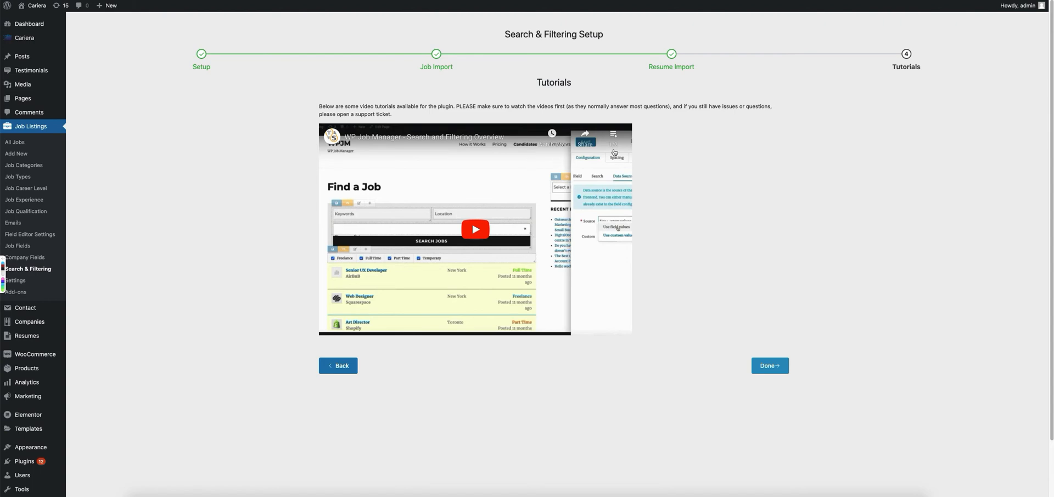
mouse_move(475, 183)
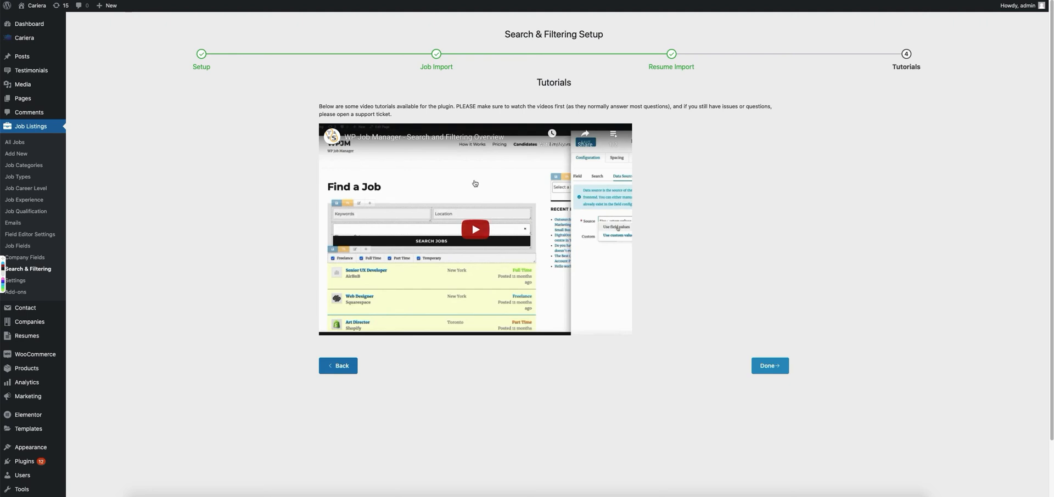
mouse_move(597, 247)
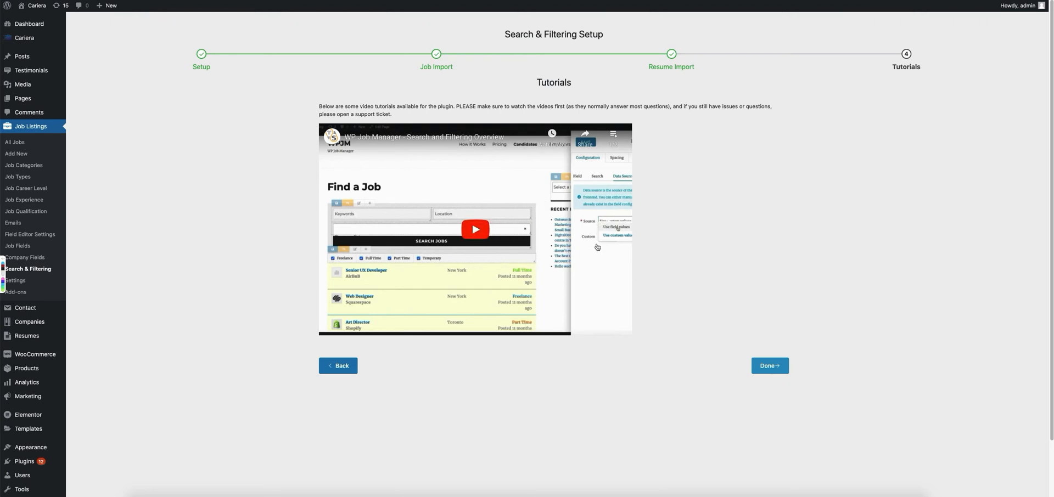
mouse_move(611, 256)
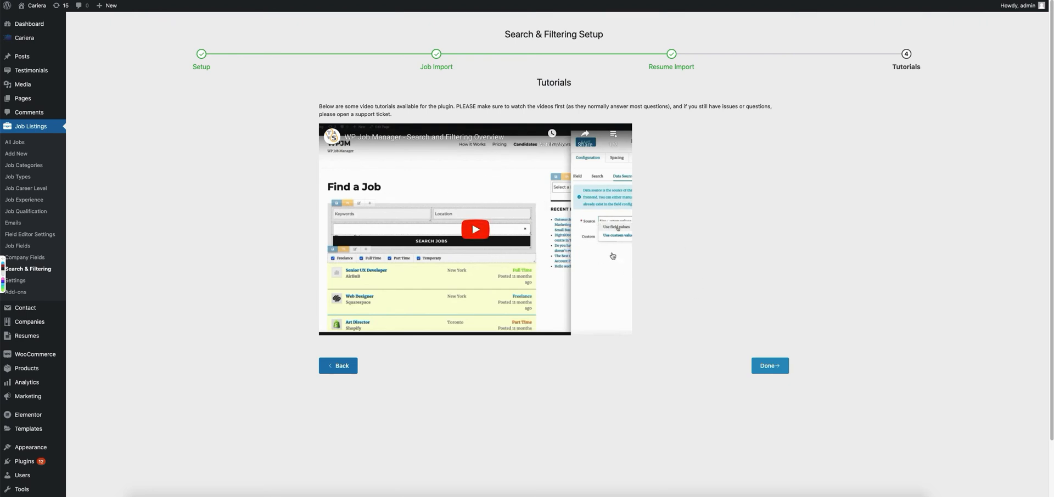
- Finish the wizard from the Tutorials step with Done
left_click(769, 366)
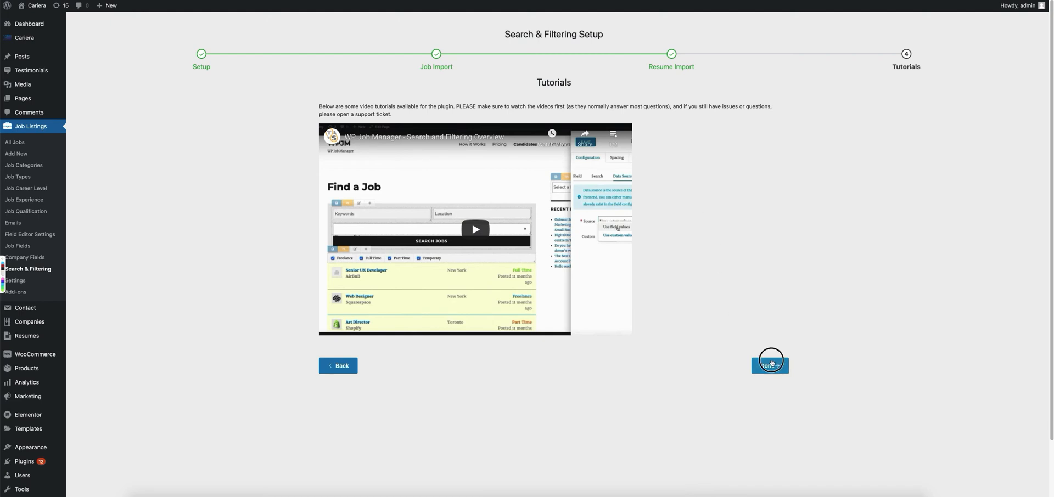
- Close the wizard and review the Search & Filtering list showing all imported sections enabled
left_click(770, 366)
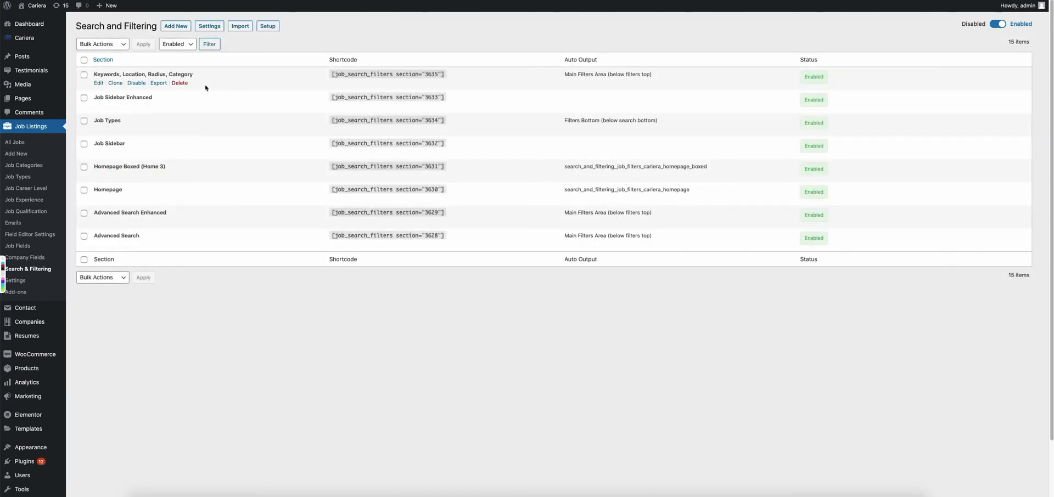
mouse_move(258, 47)
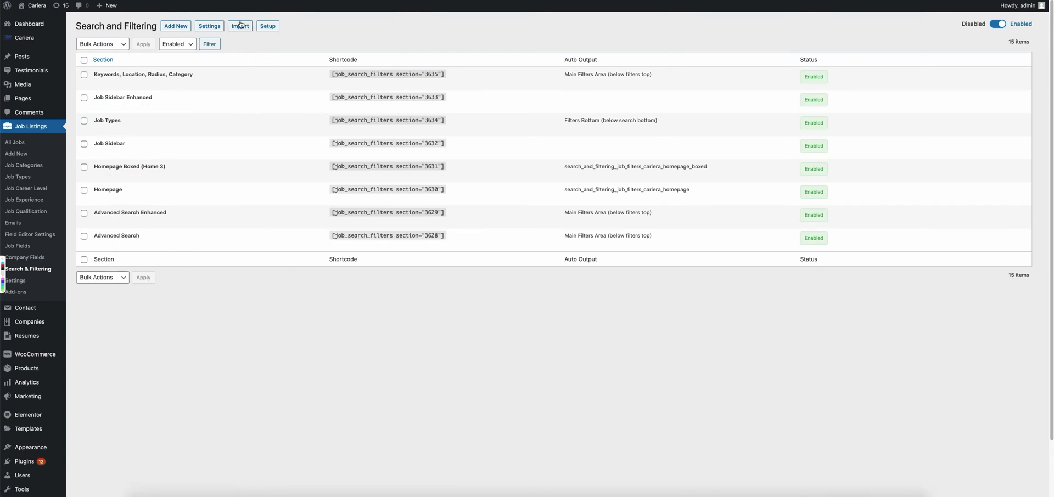
left_click(239, 25)
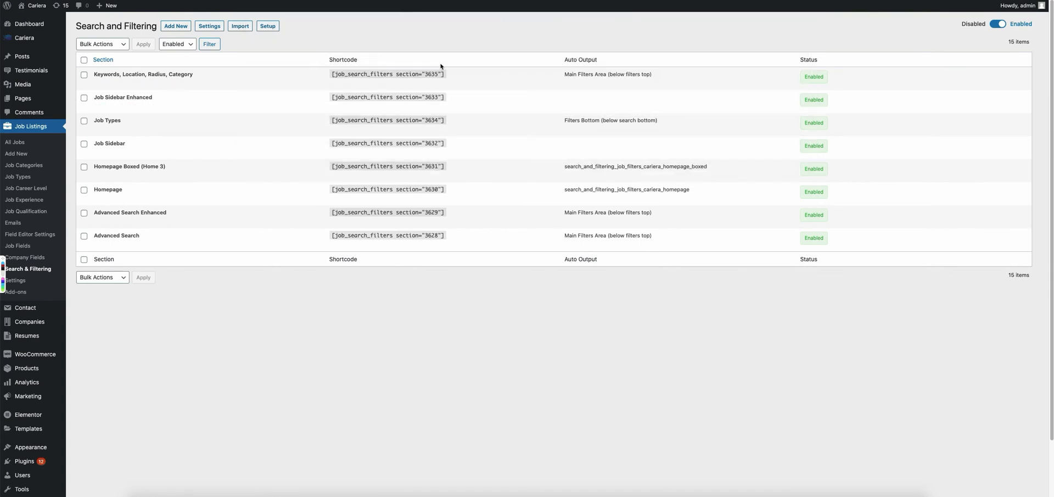
mouse_move(107, 121)
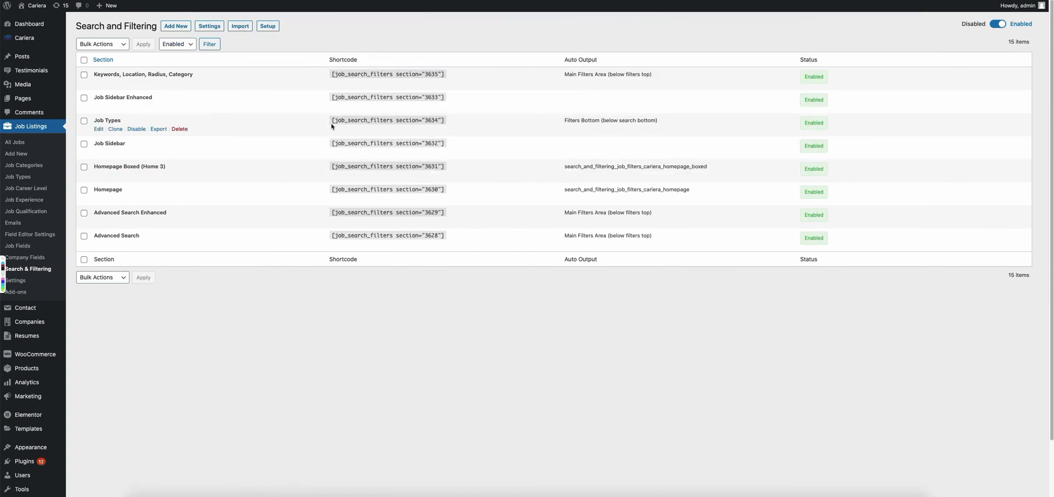
mouse_move(115, 83)
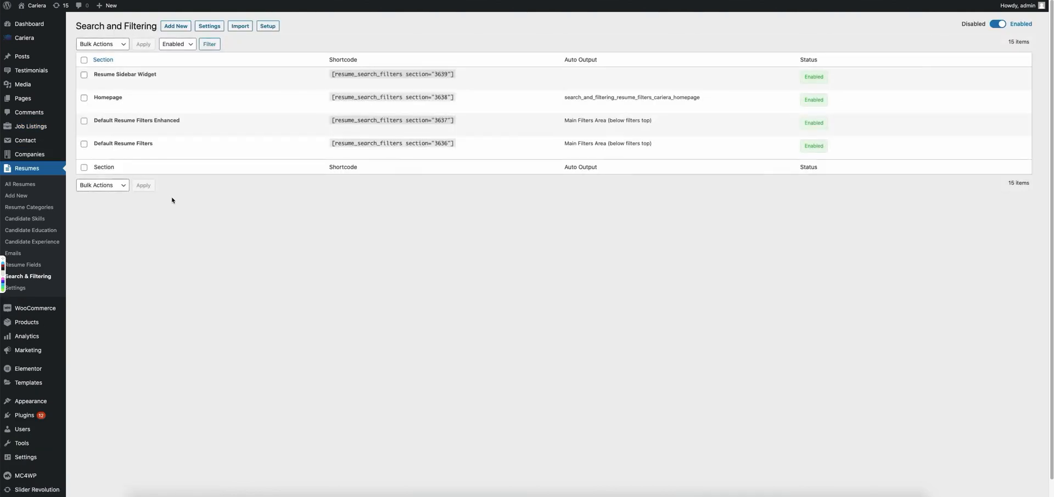
mouse_move(275, 122)
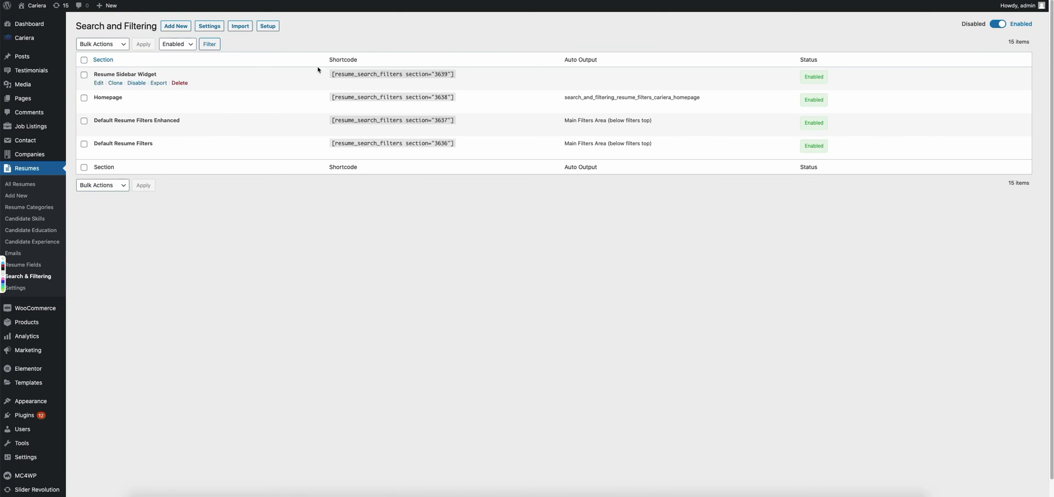
mouse_move(145, 173)
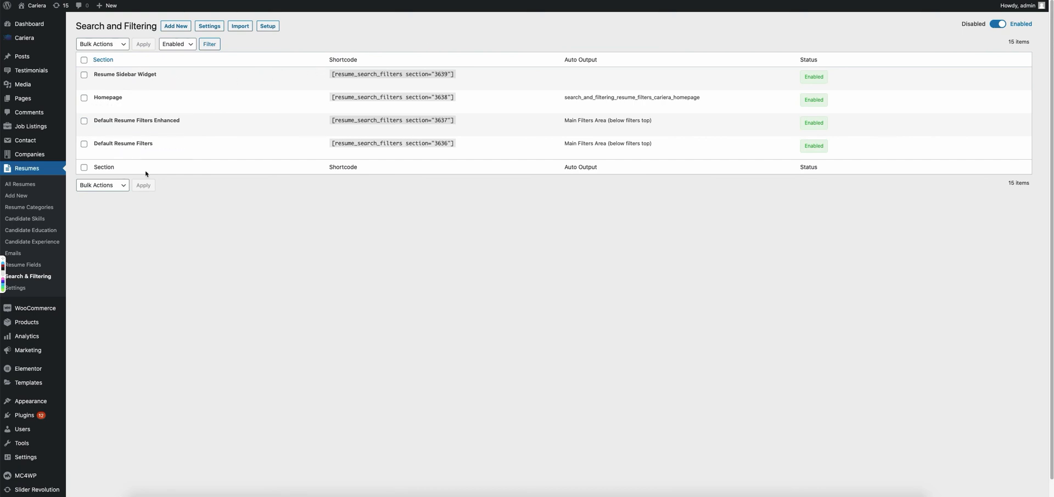
mouse_move(311, 193)
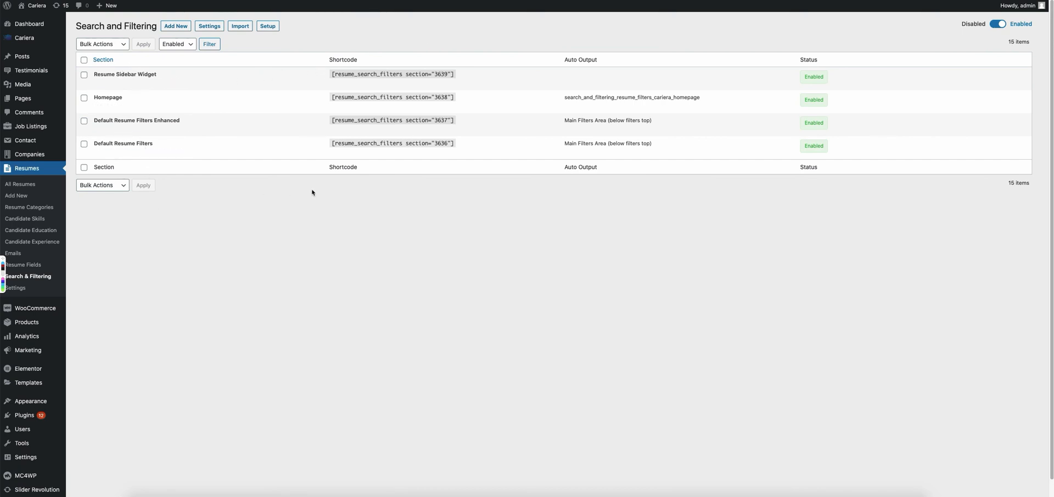
mouse_move(377, 274)
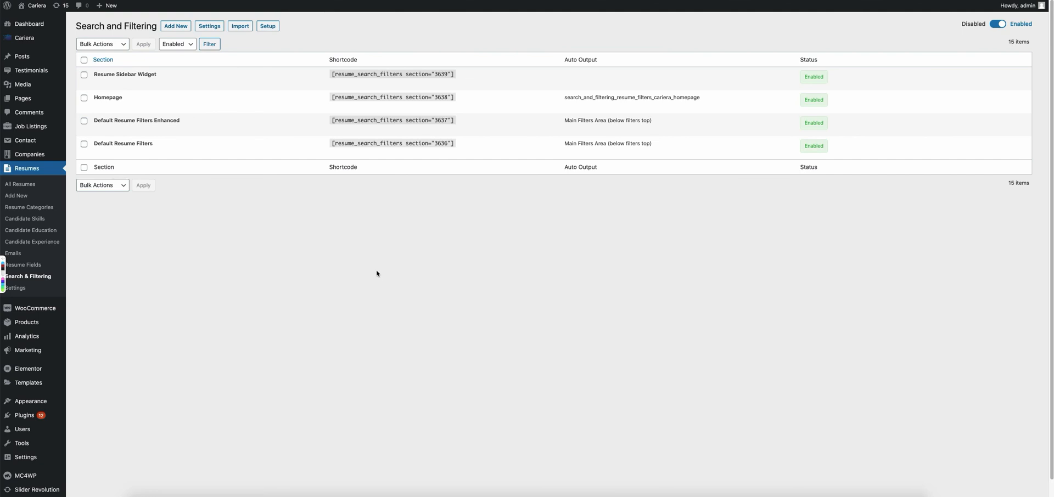